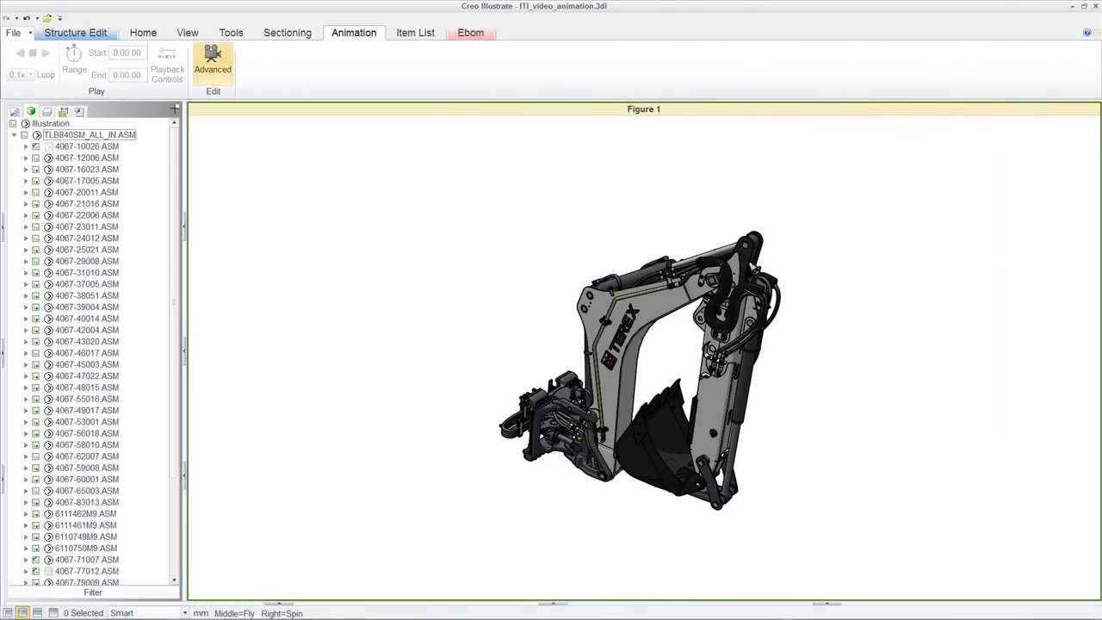
Record a camera move zooming from the whole excavator into a close-up of the pin and its ring.
click(213, 65)
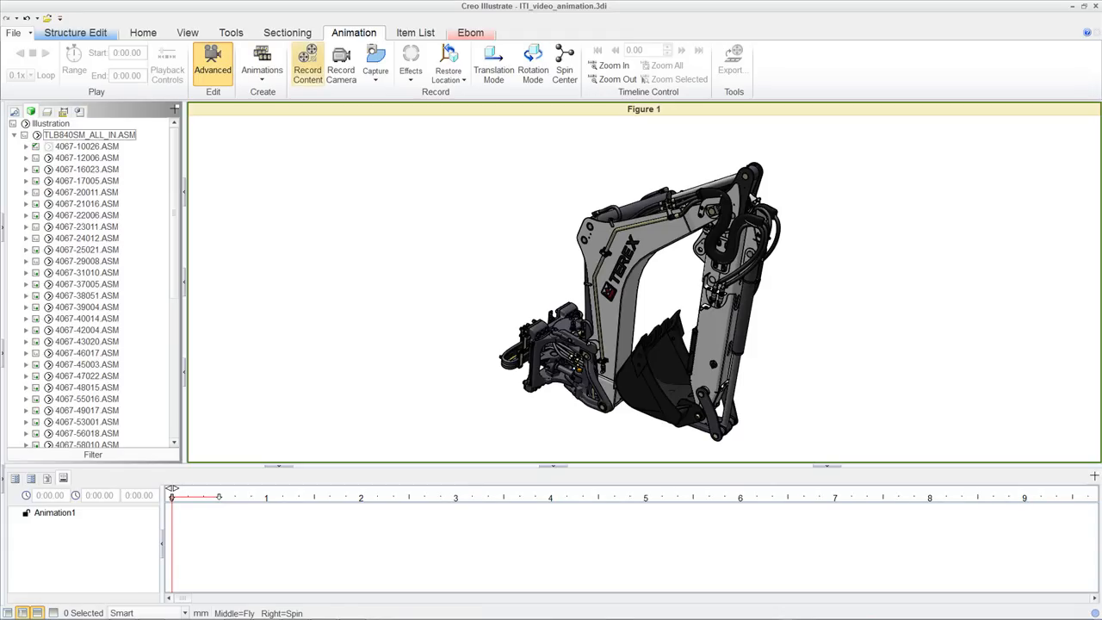
click(340, 61)
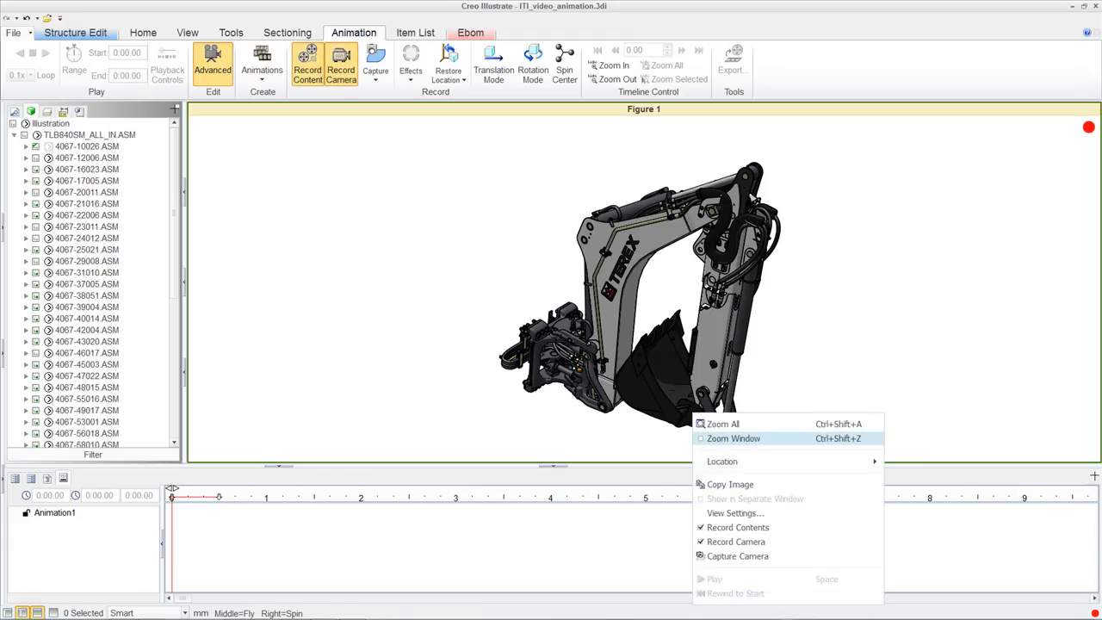
click(734, 439)
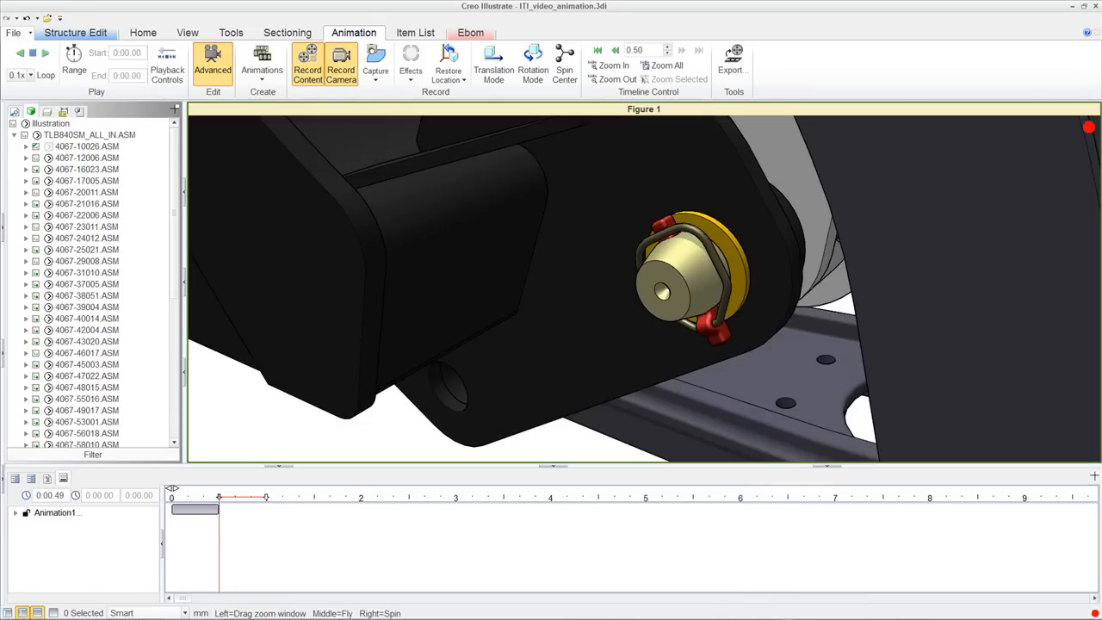
Apply a Flash effect to the pin's retaining ring as a new animation track.
click(410, 60)
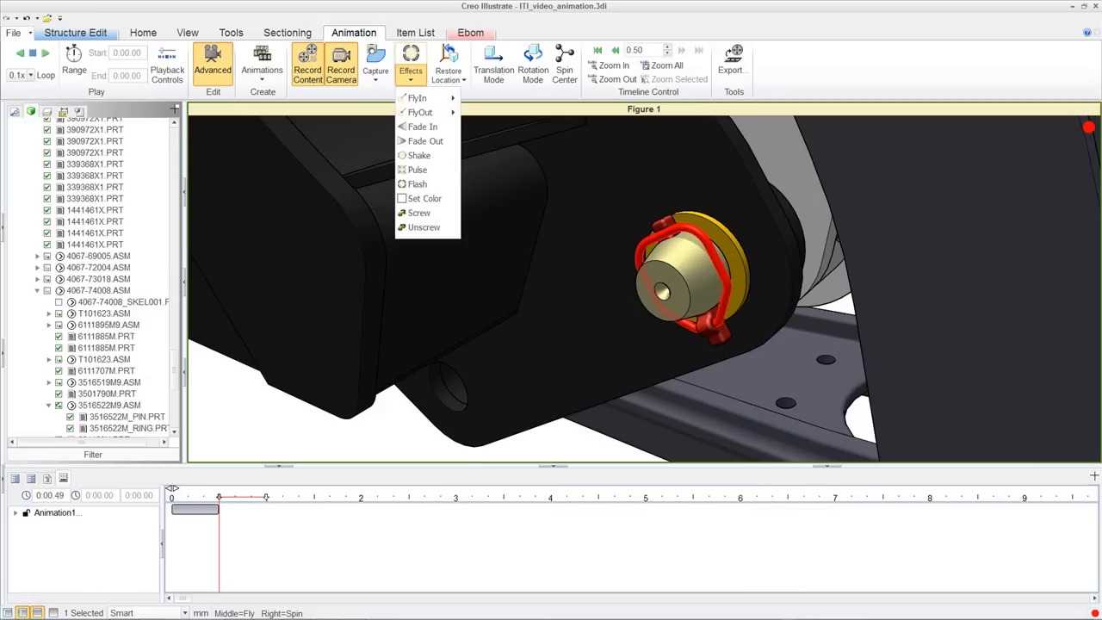
mouse_move(424, 198)
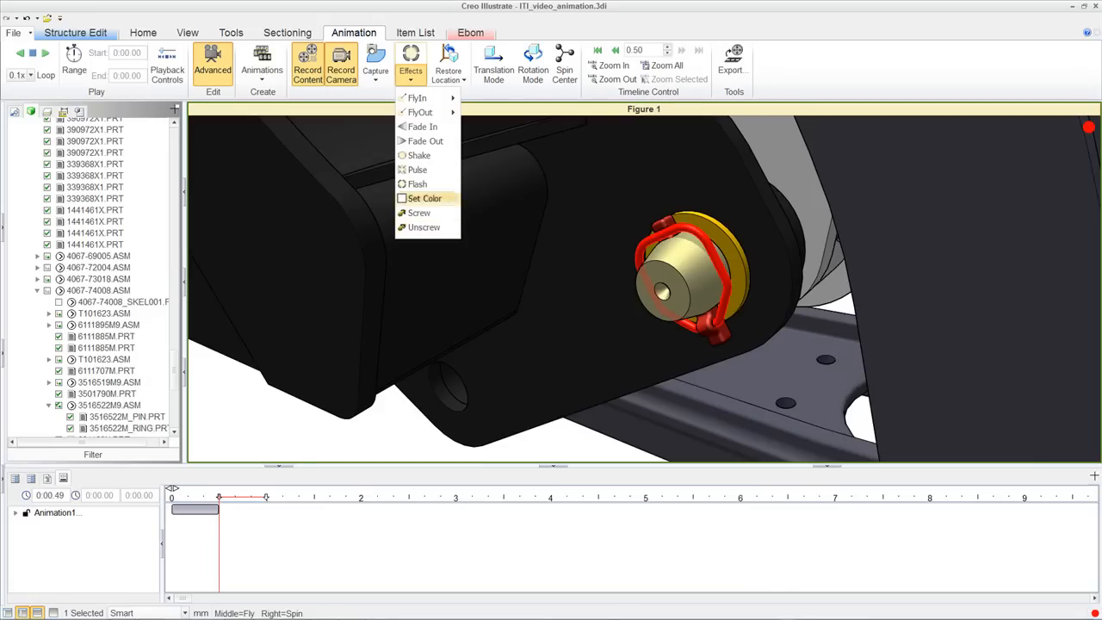
mouse_move(417, 183)
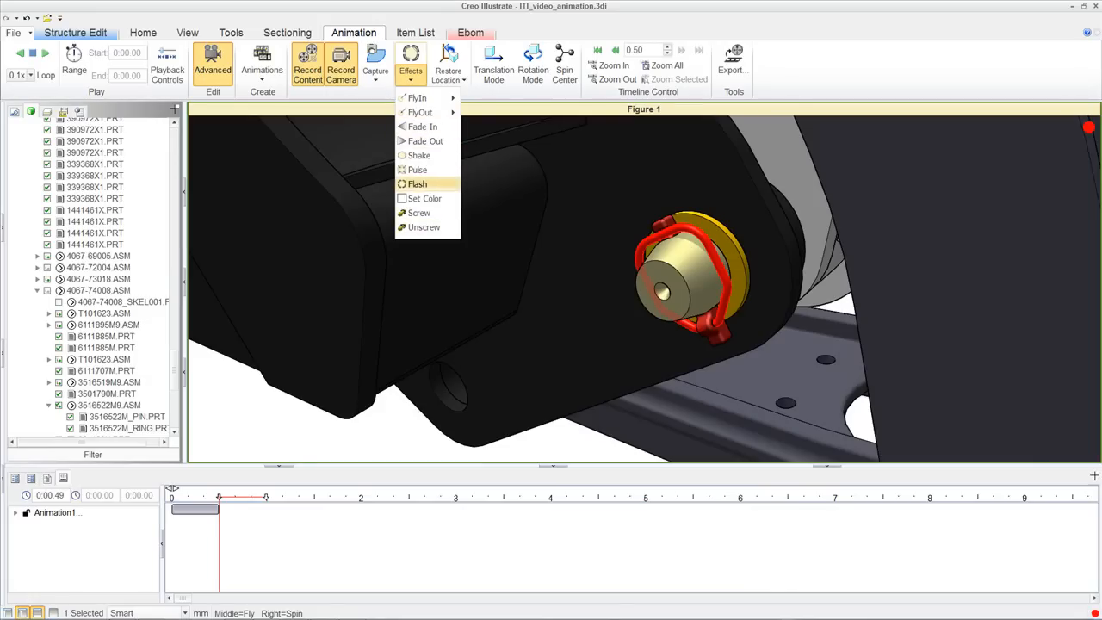
click(424, 198)
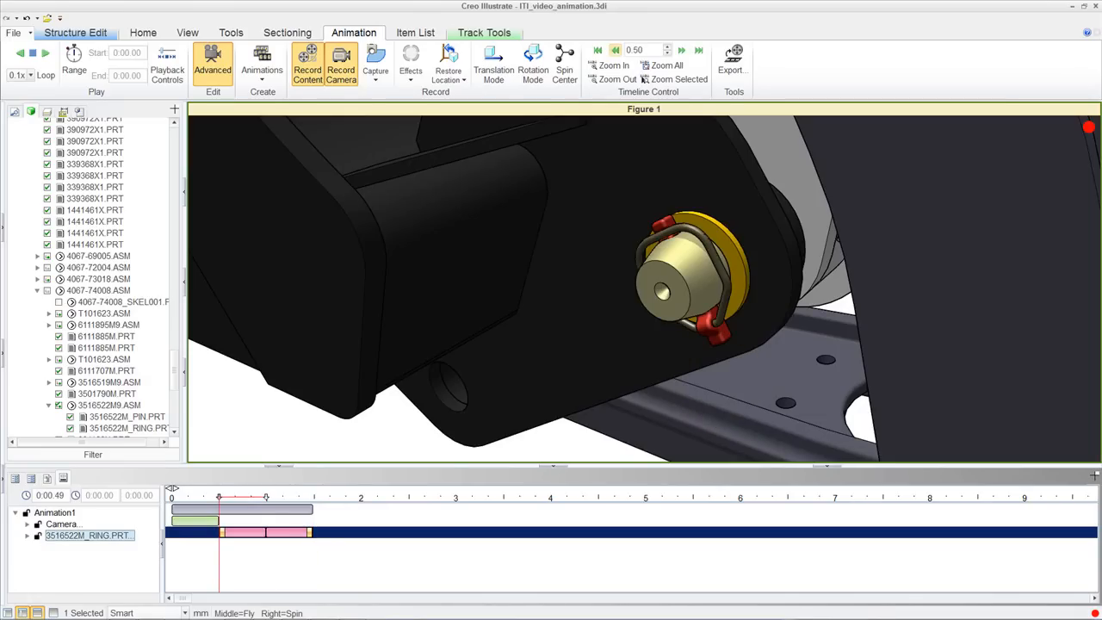
click(142, 33)
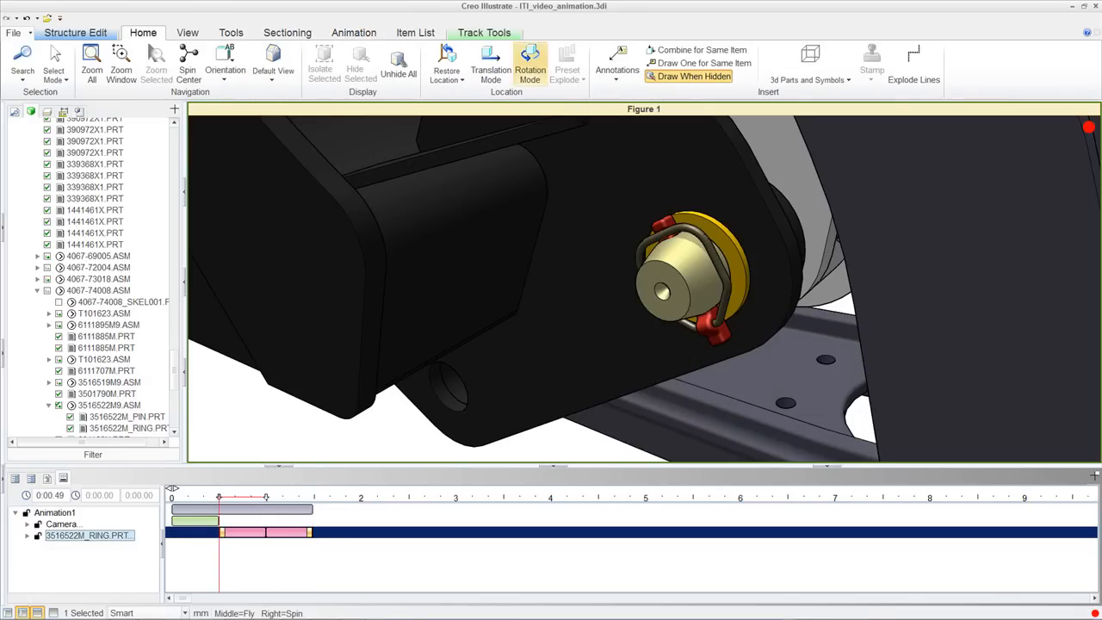
Add the annotation "Use screw driver to unclip the ring" beside the pin with a larger font size.
click(616, 65)
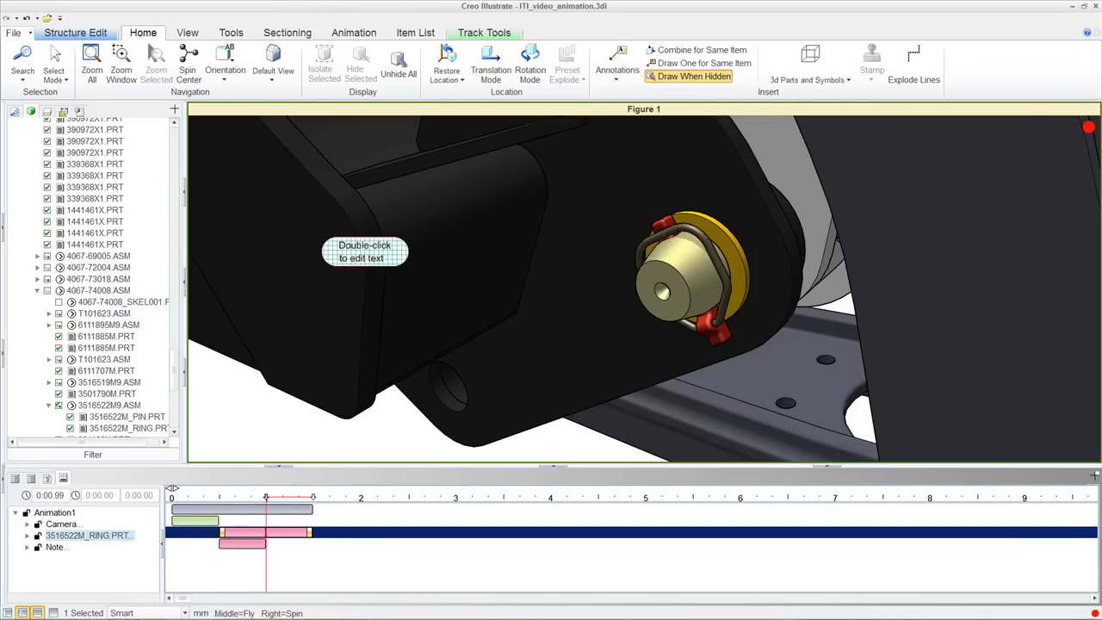
double_click(365, 252)
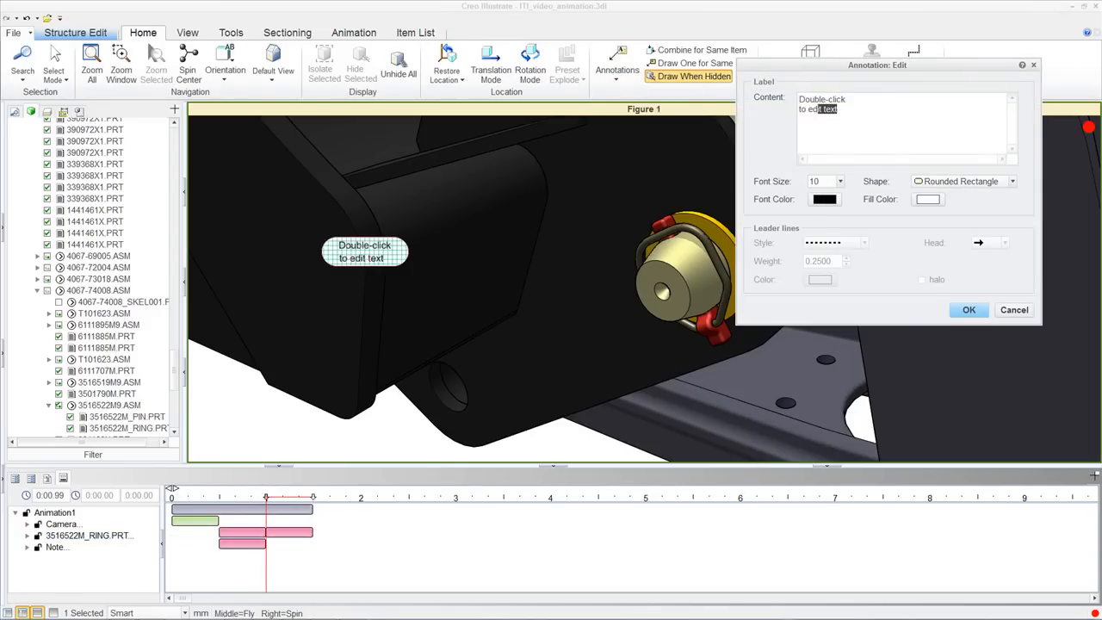
text(Use screw driver)
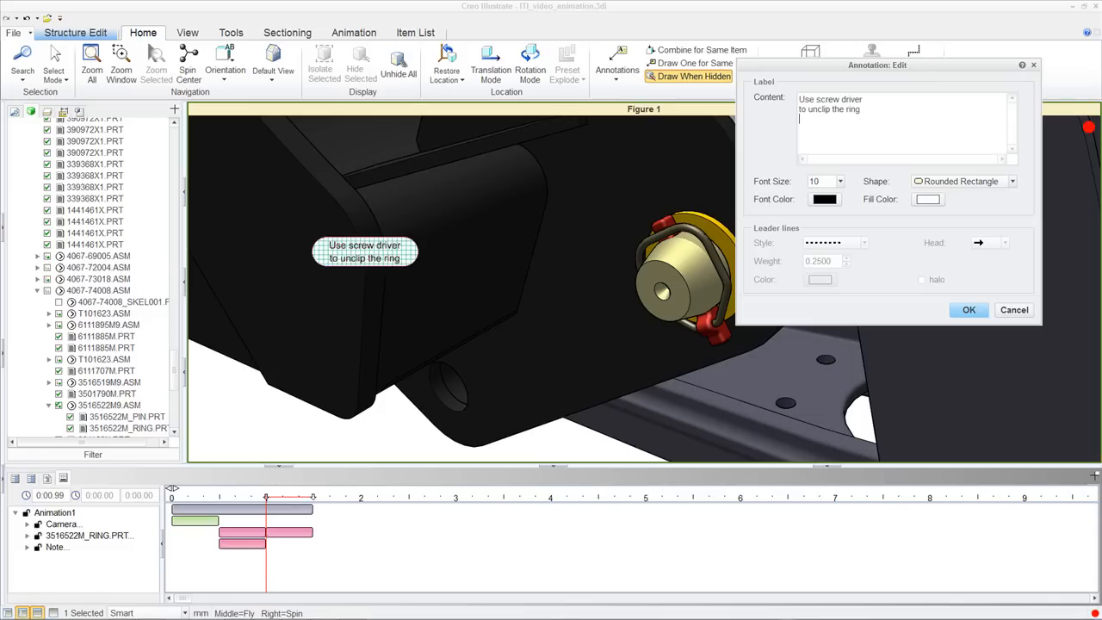
click(839, 180)
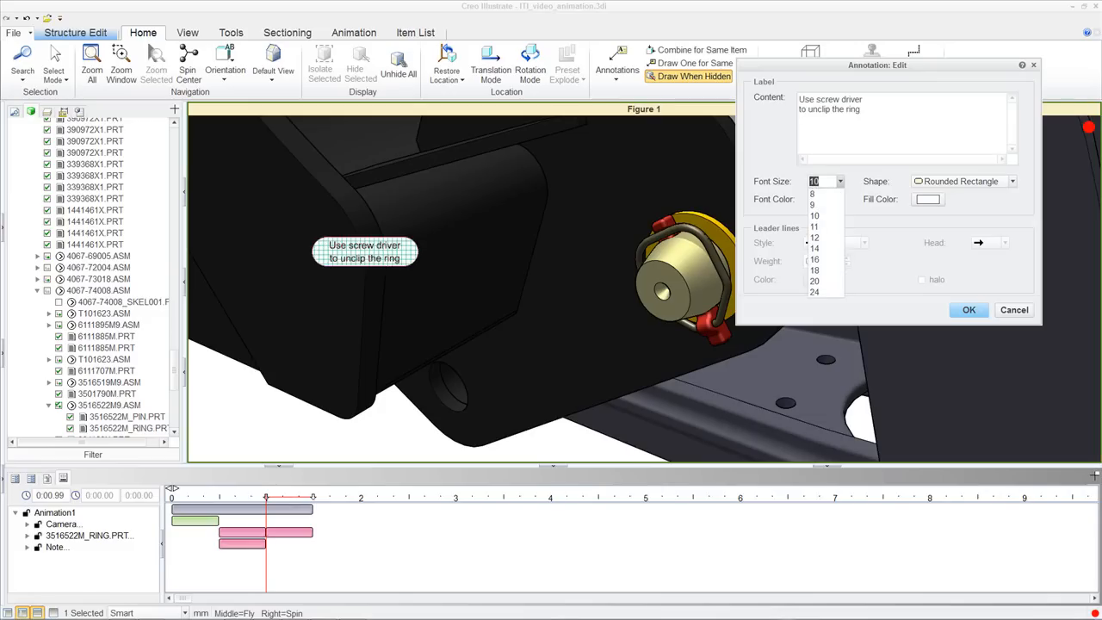
click(813, 248)
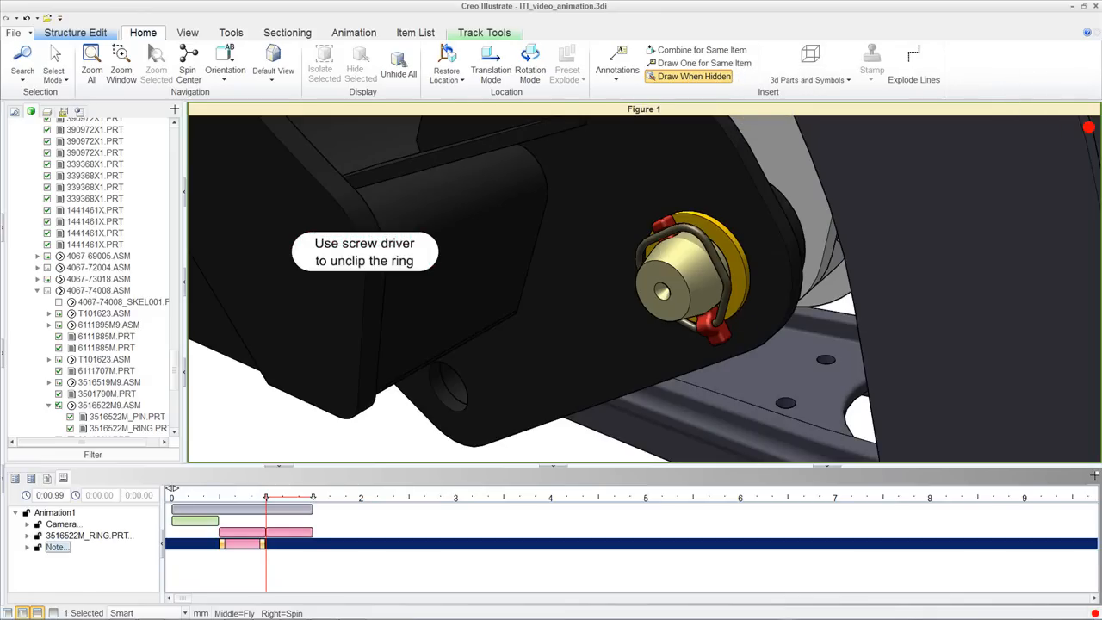
Give the screw driver note a Fade Out effect later on its track.
click(355, 32)
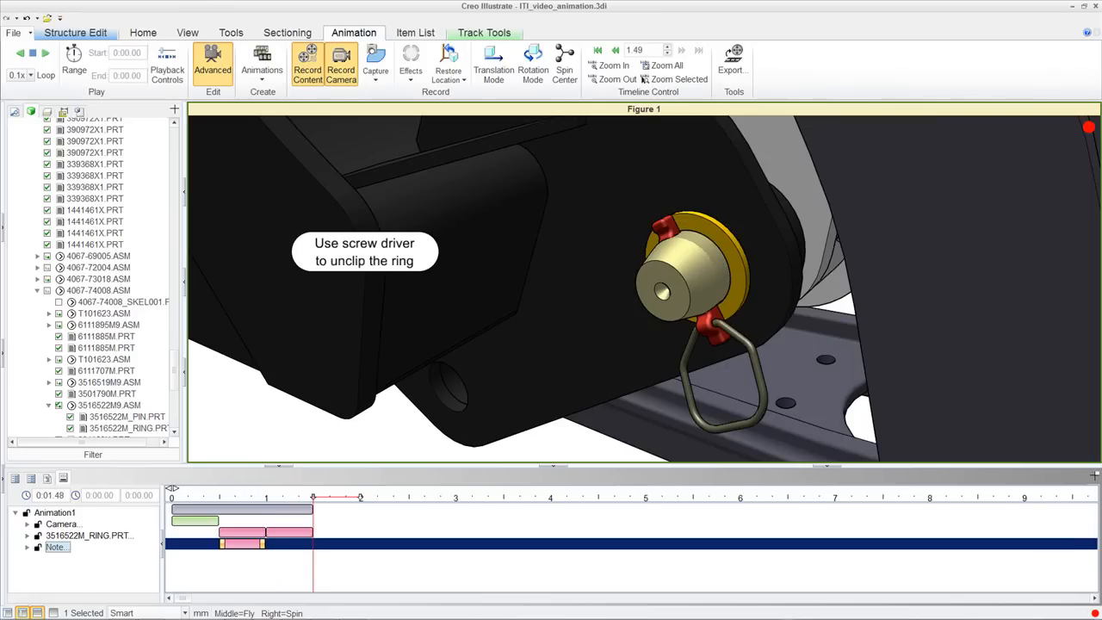
right_click(362, 250)
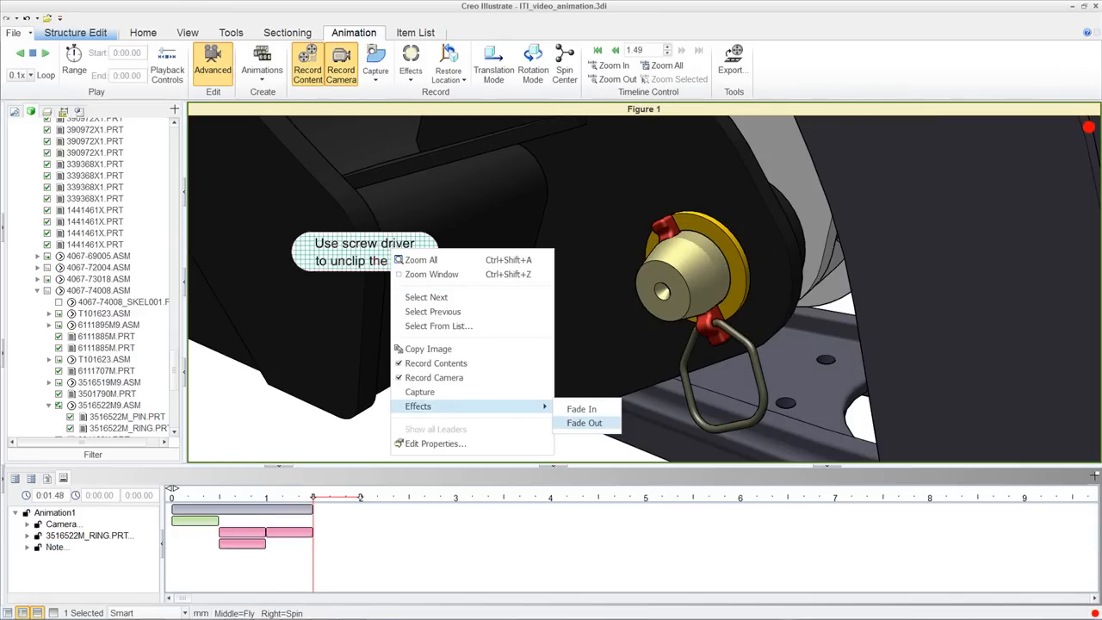
click(585, 424)
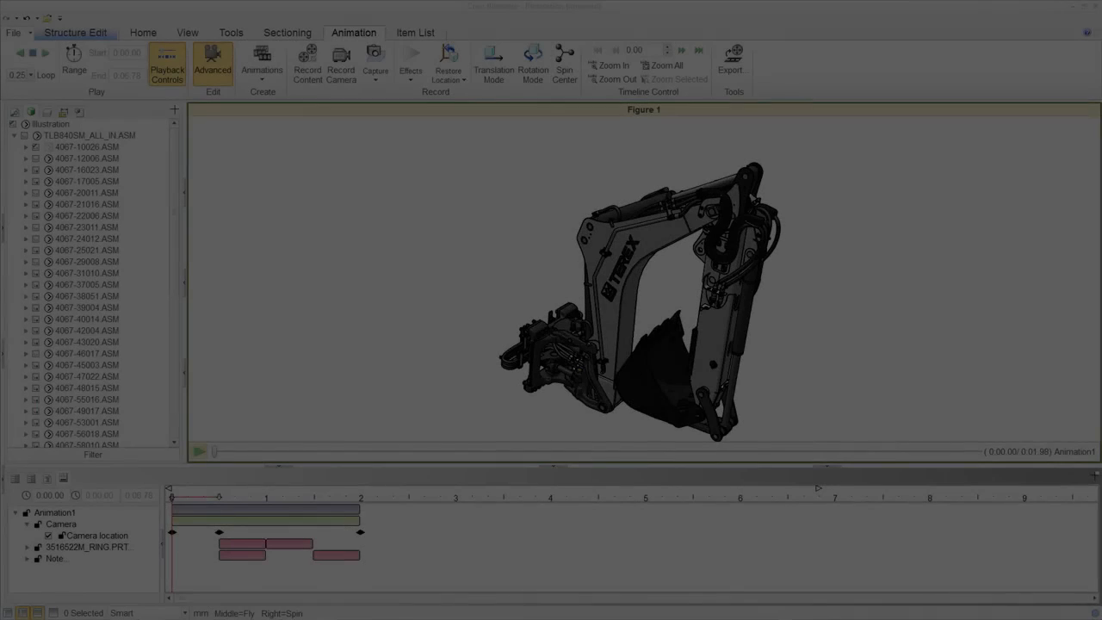
Play back the ring and clip removal and scrub the playhead to the end, leaving the bare pin.
click(200, 451)
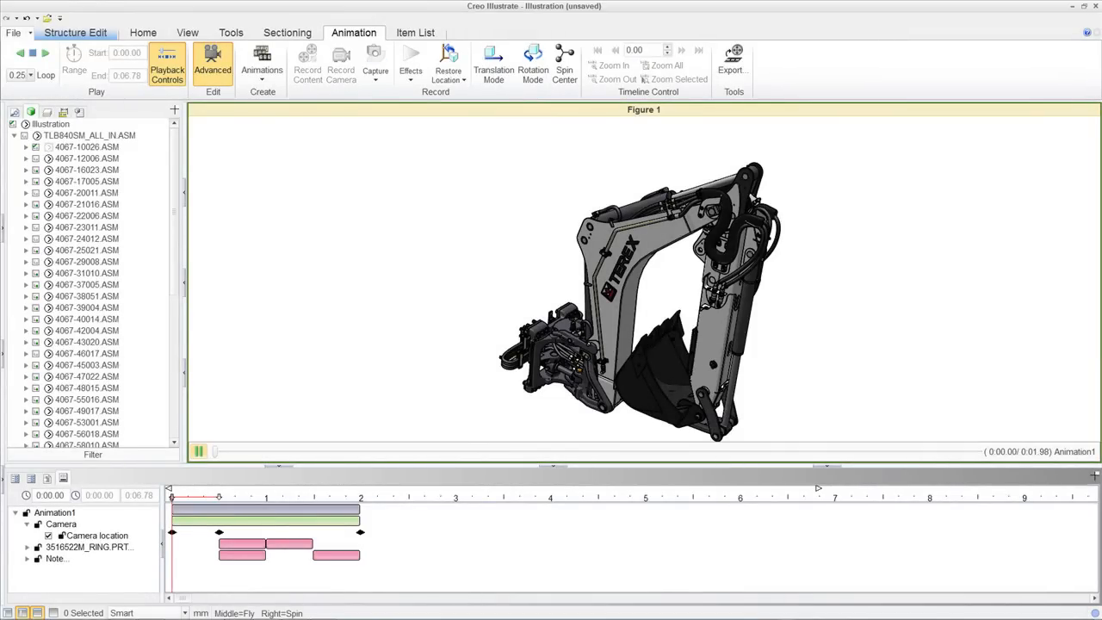
click(199, 451)
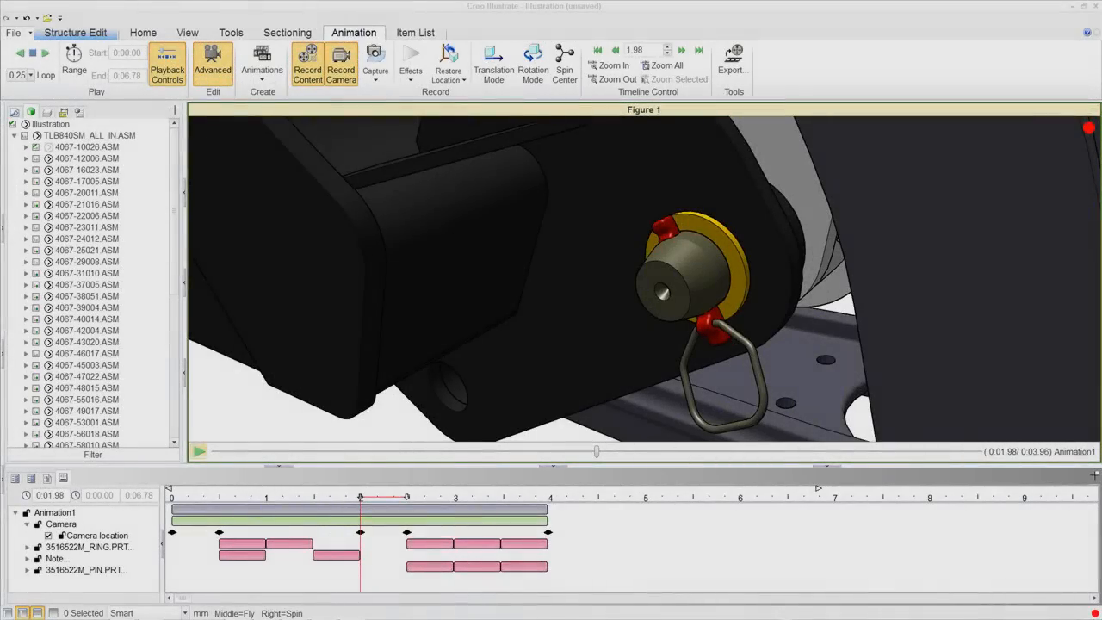
click(198, 451)
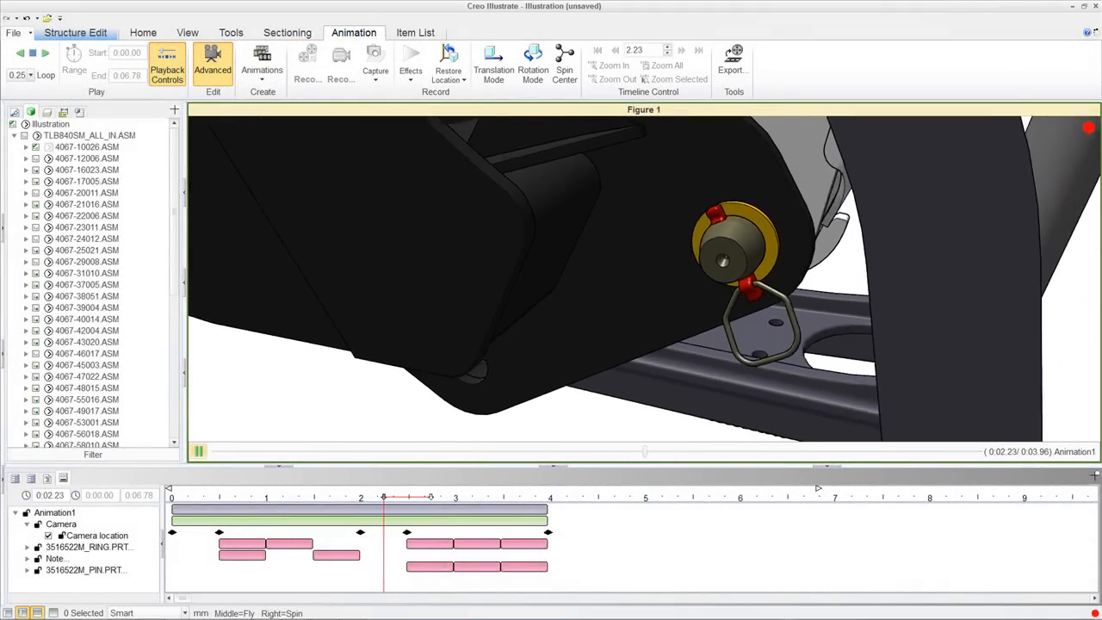
drag(382, 496, 428, 496)
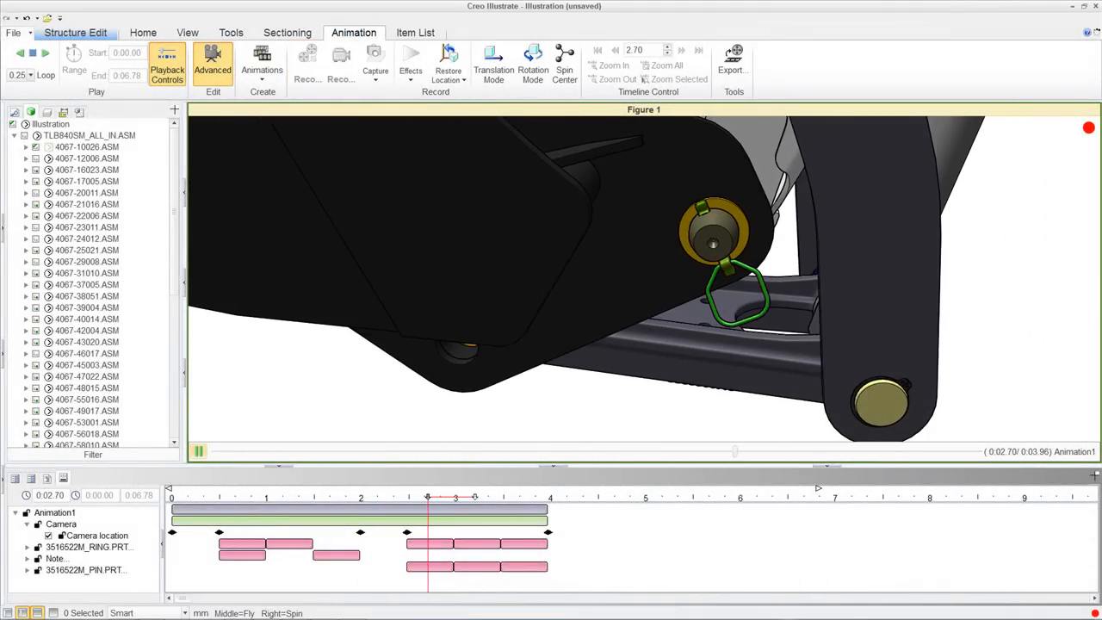
drag(427, 489, 473, 489)
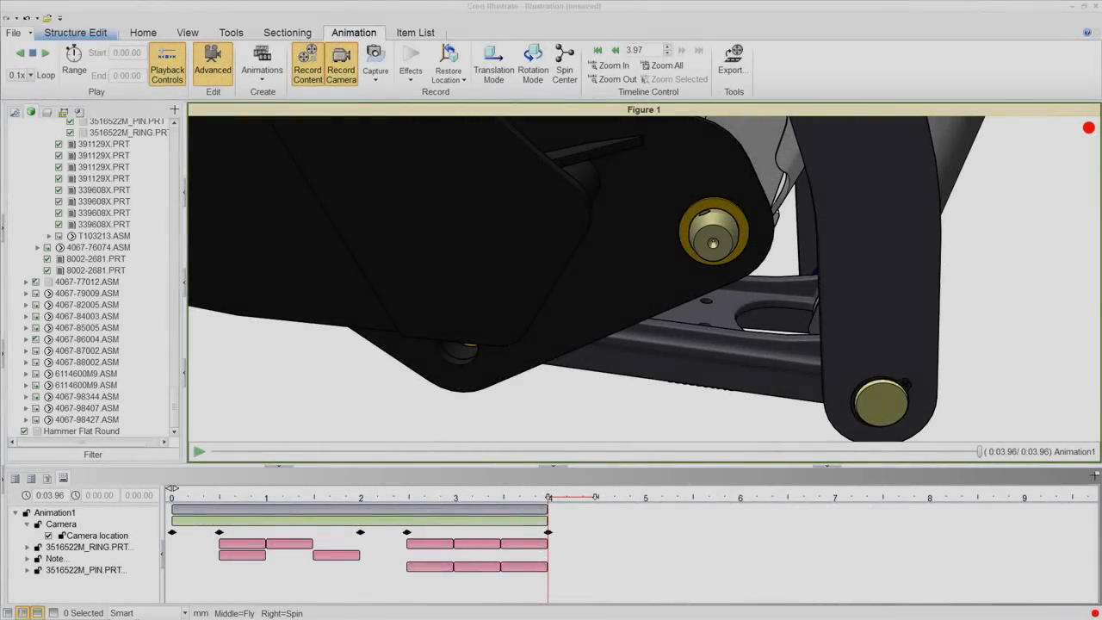
Unhide the Hammer Flat Round part beside the linkage and record its position keyframes.
click(198, 451)
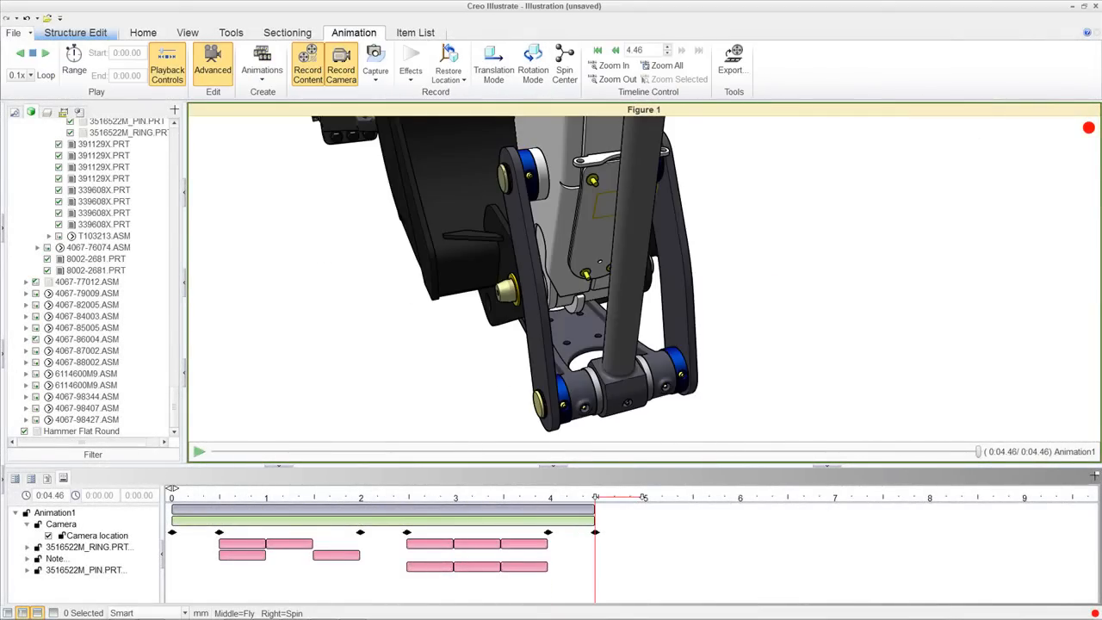
click(81, 430)
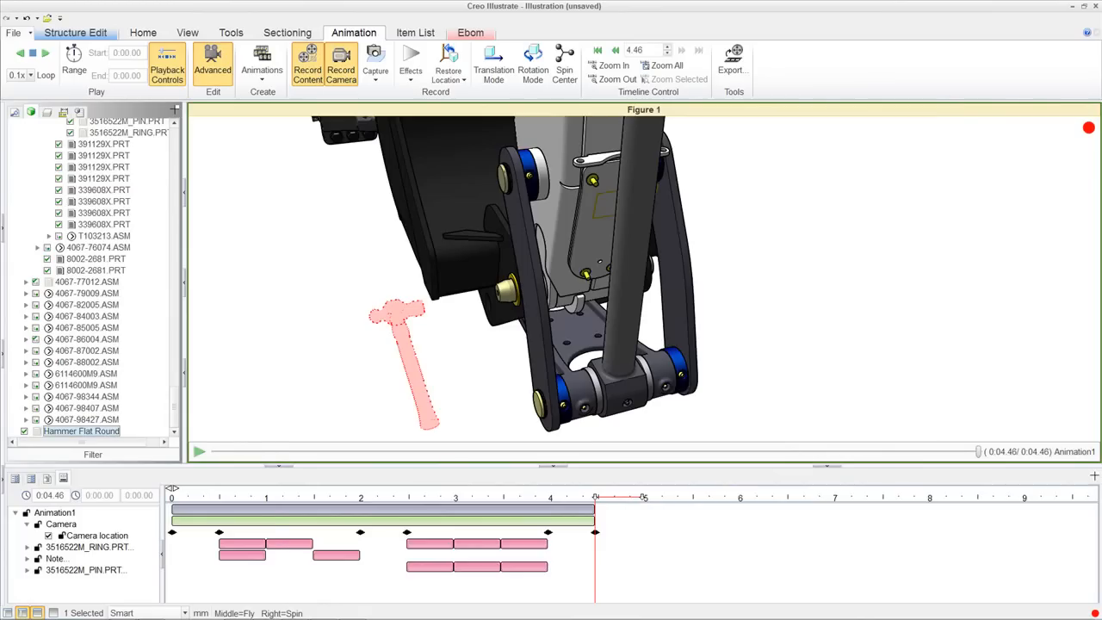
right_click(83, 430)
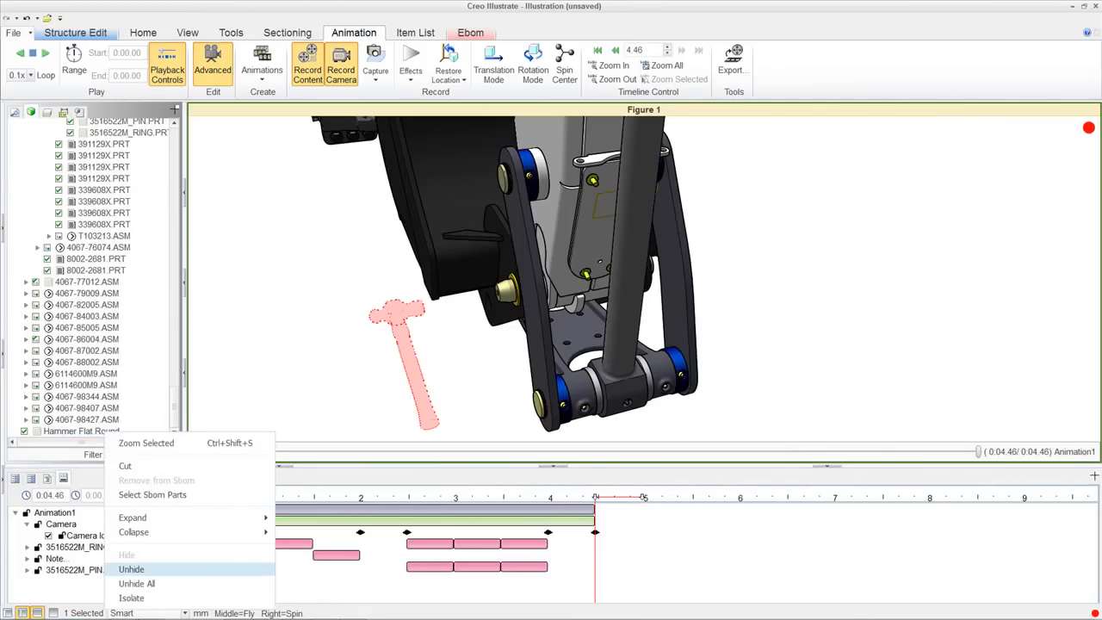
click(131, 569)
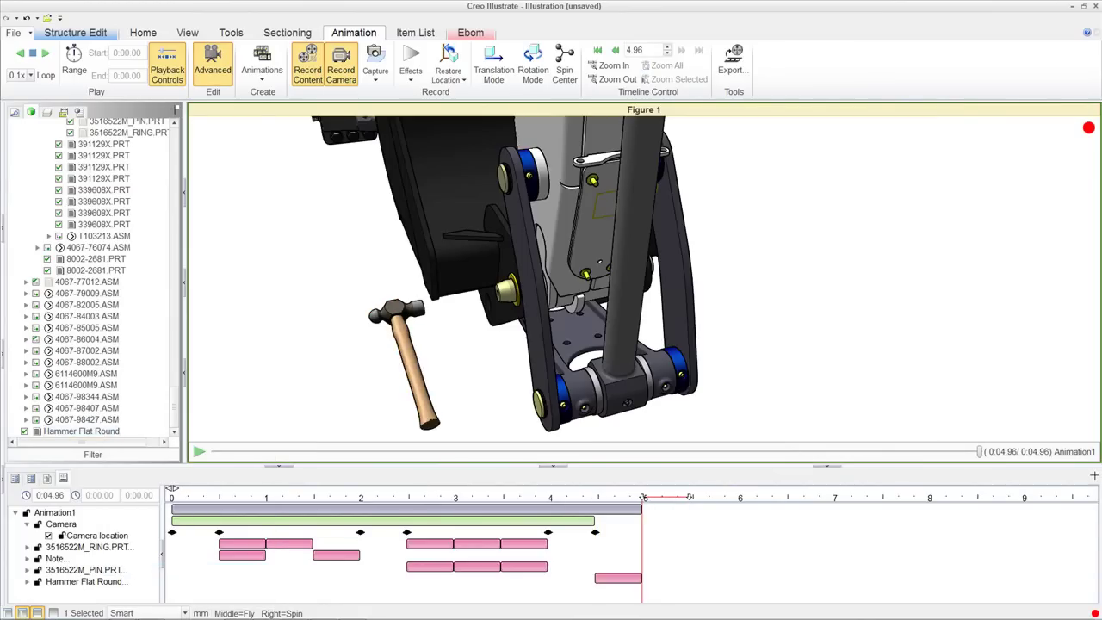
click(143, 31)
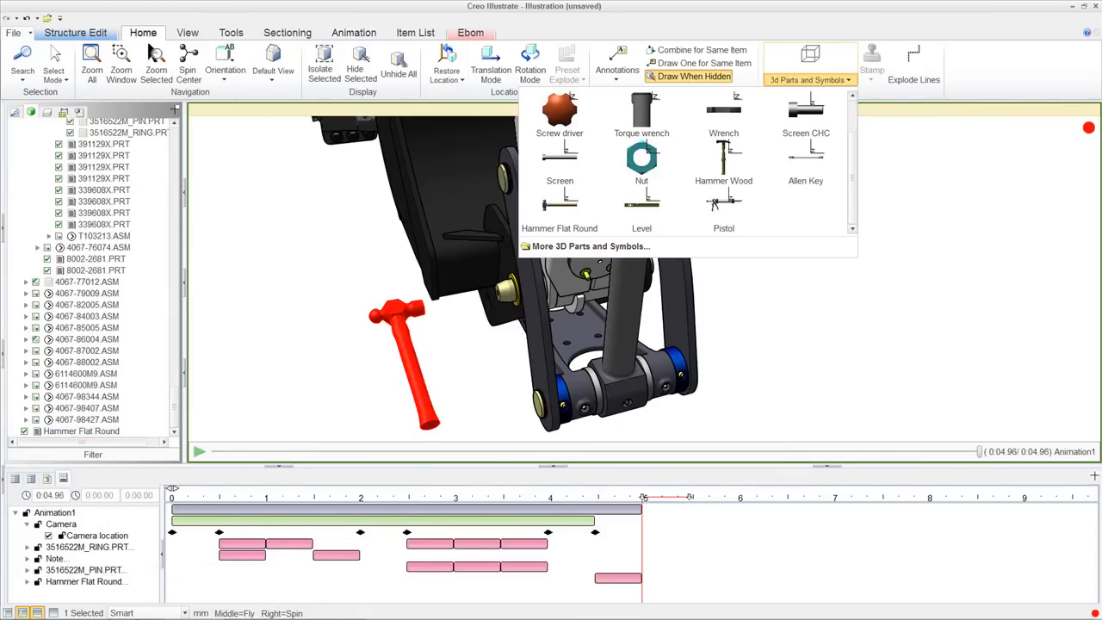
click(353, 33)
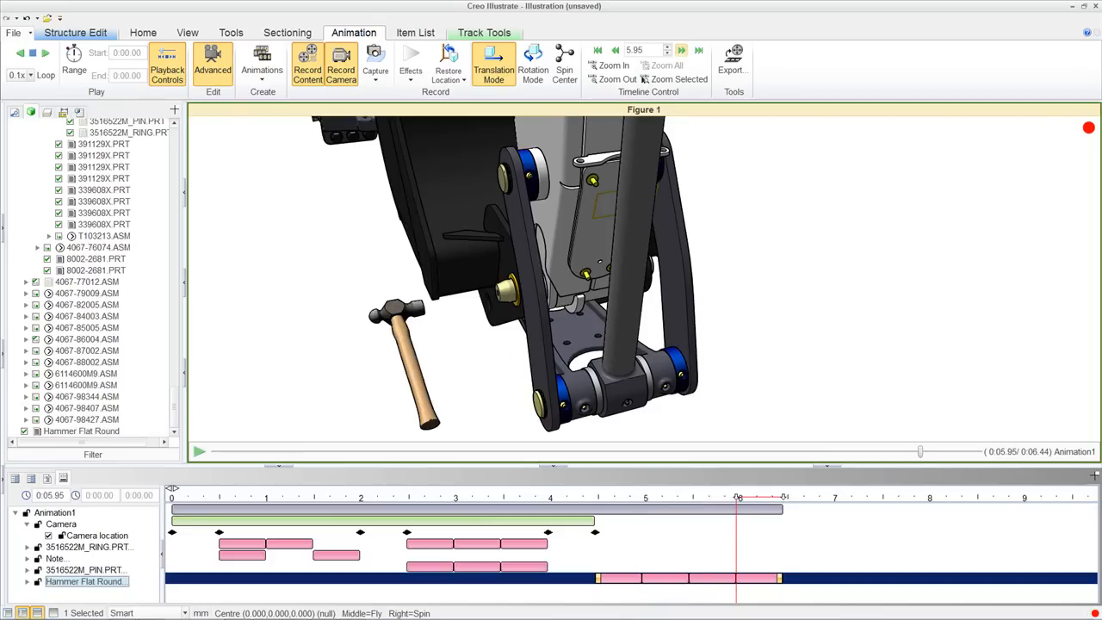
Translate the red pin along its axis so it slides sideways out of the linkage after the hammer strike.
click(699, 49)
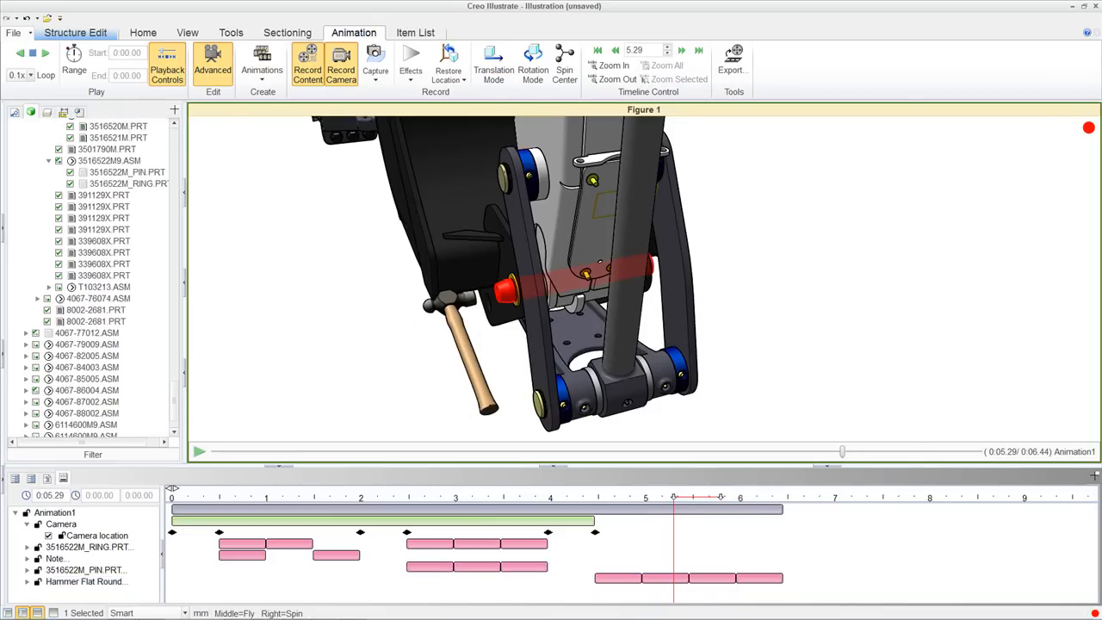
click(410, 61)
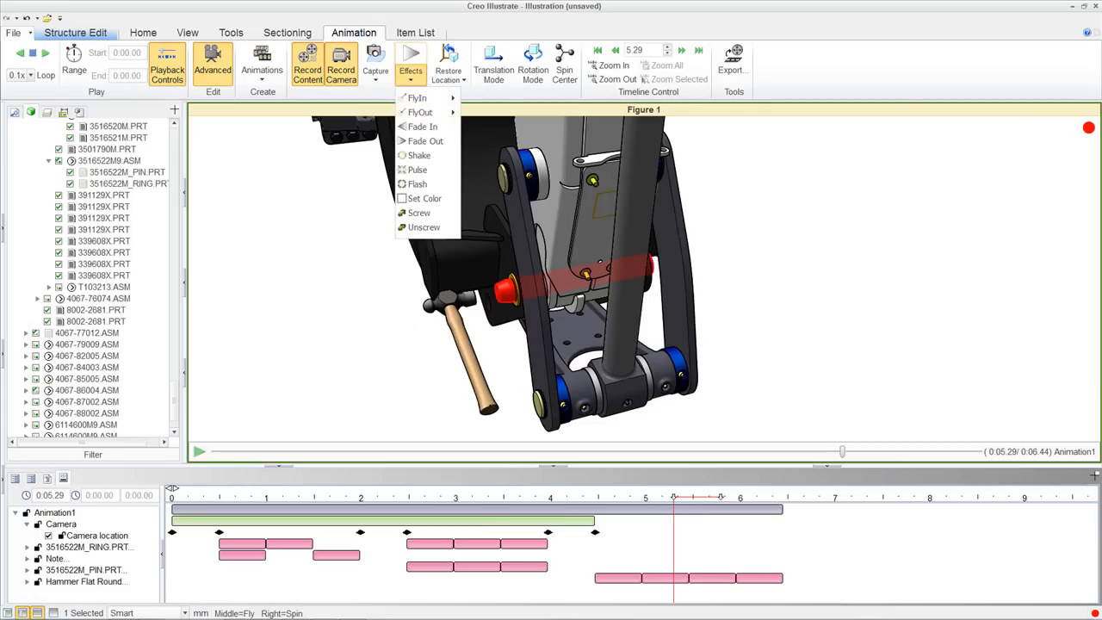
click(423, 198)
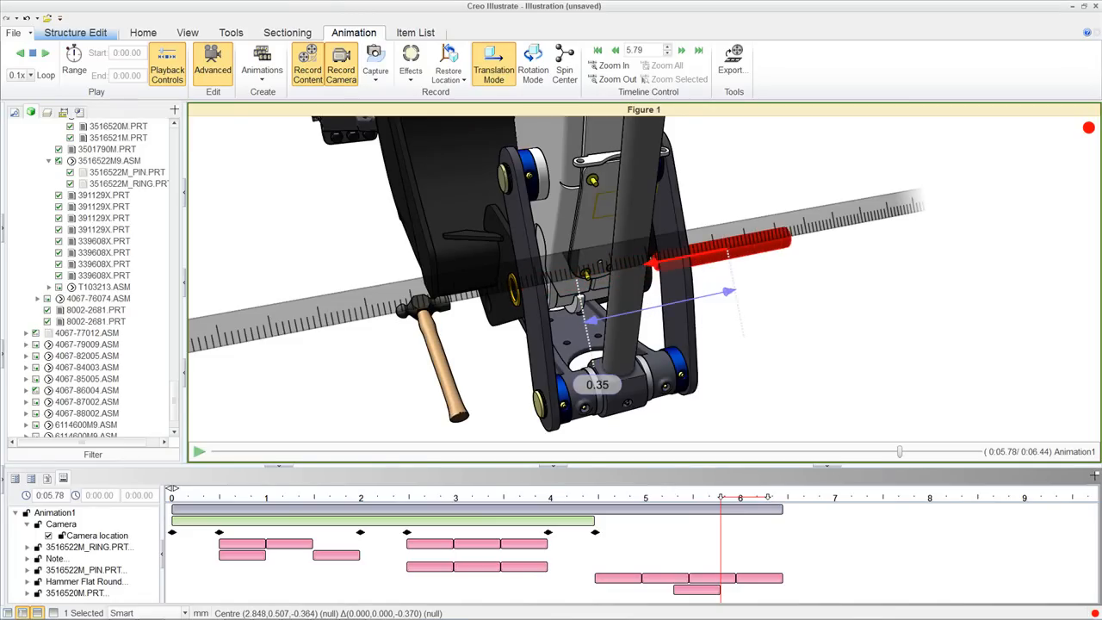
drag(720, 498, 768, 498)
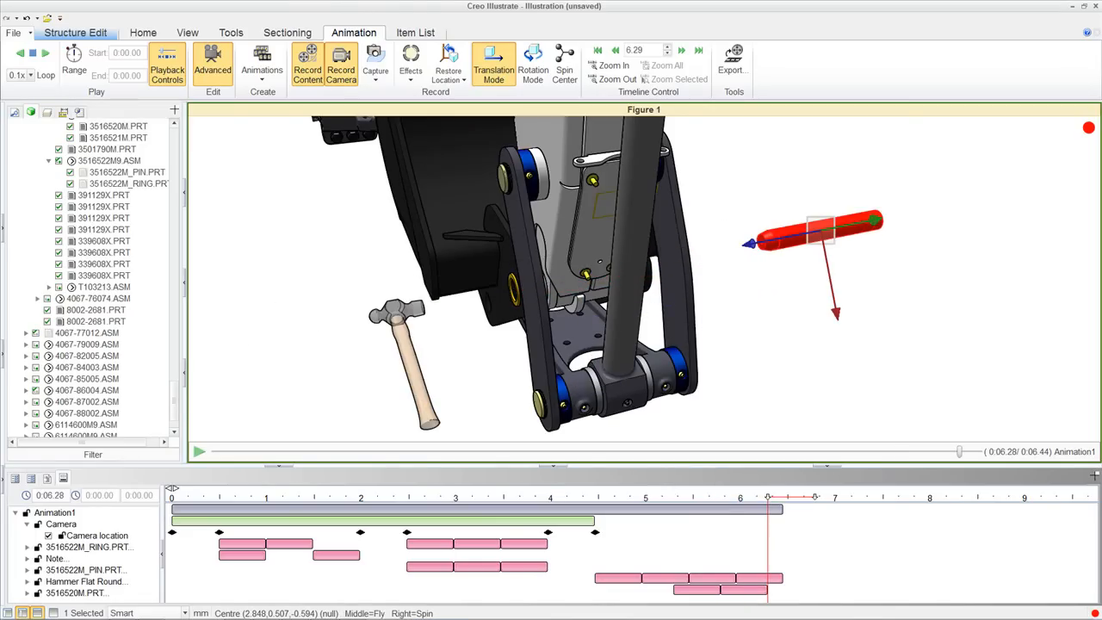
click(409, 60)
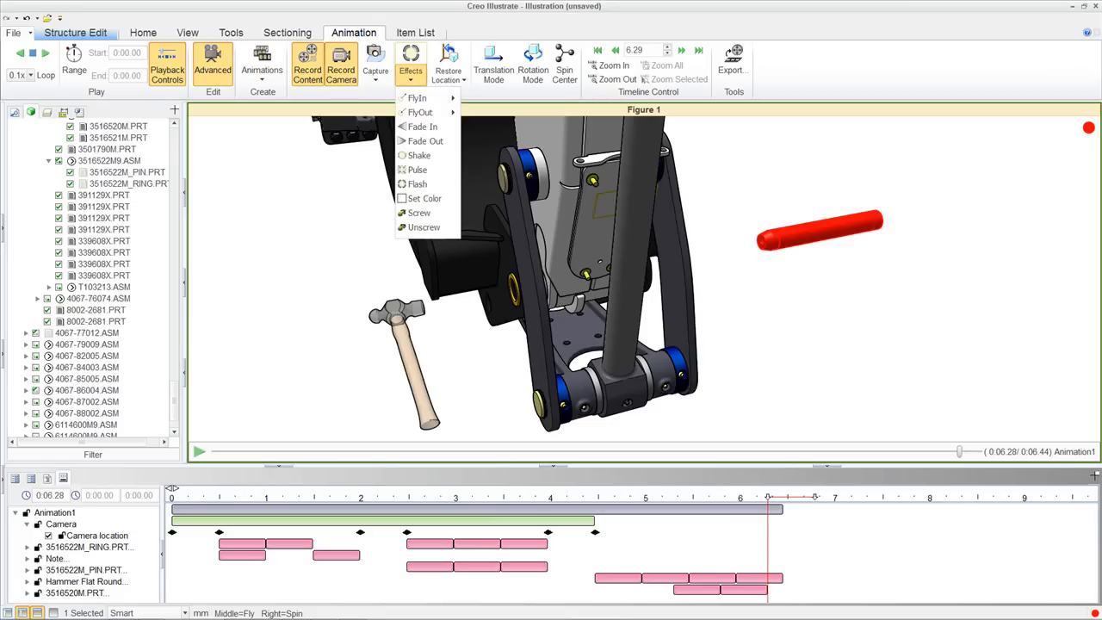
mouse_move(426, 142)
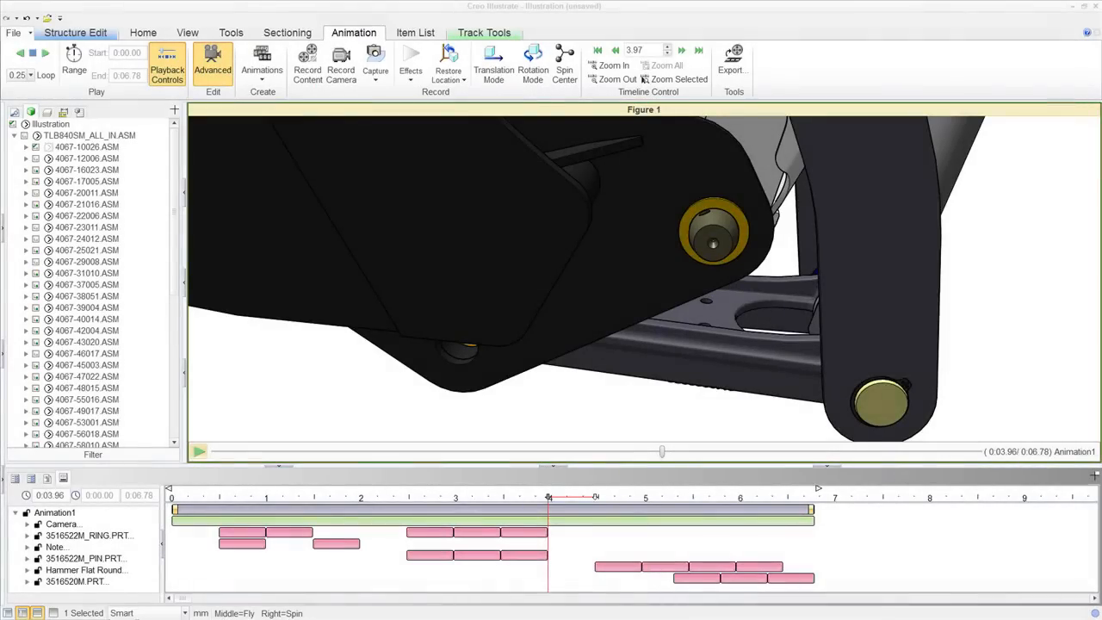
Scrub the playhead from about 4 s to 6 s to preview the hammer knocking the pin out.
click(198, 451)
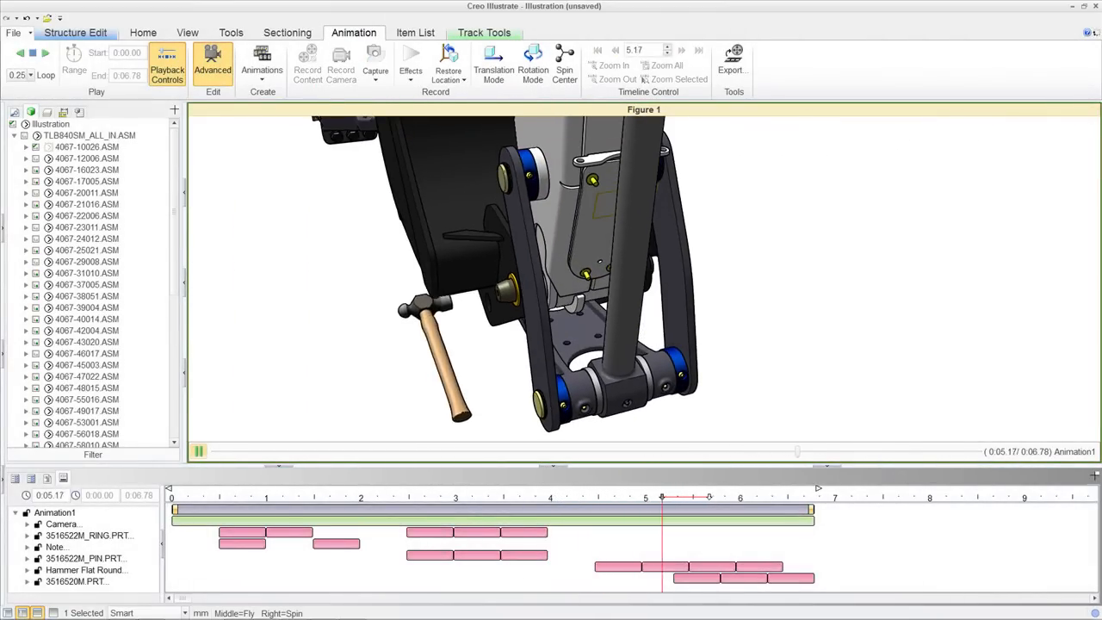
drag(661, 496, 709, 496)
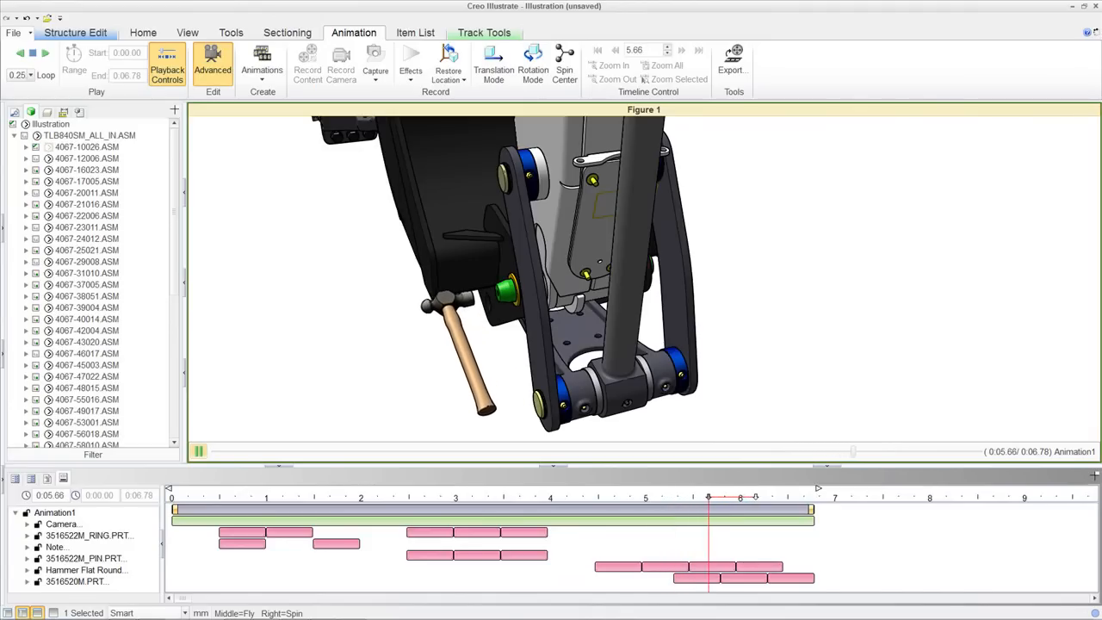
drag(709, 496, 754, 496)
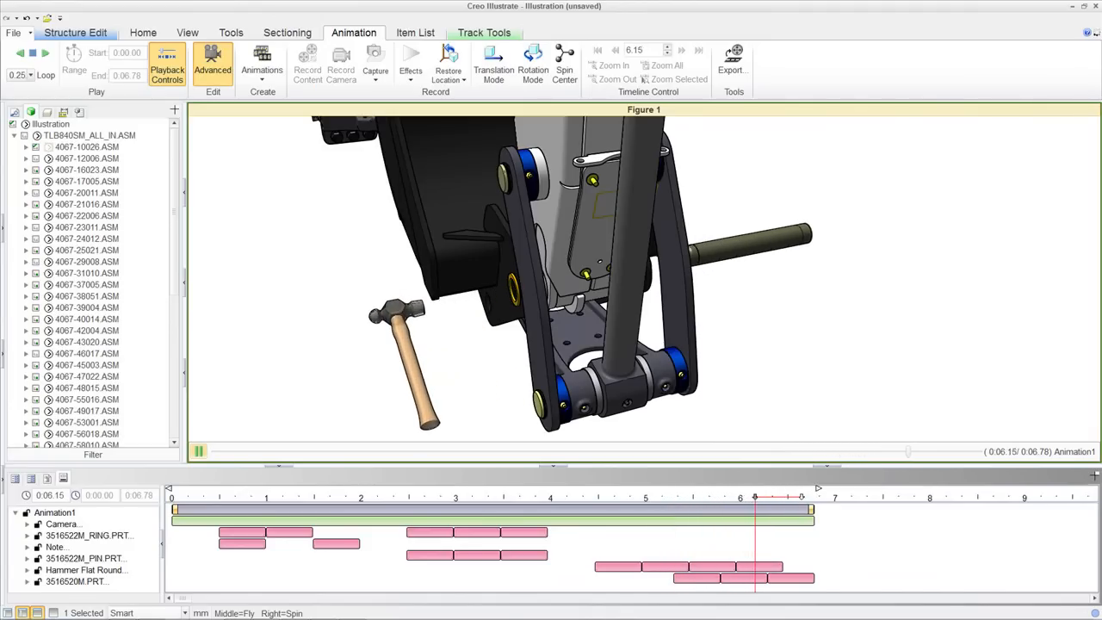